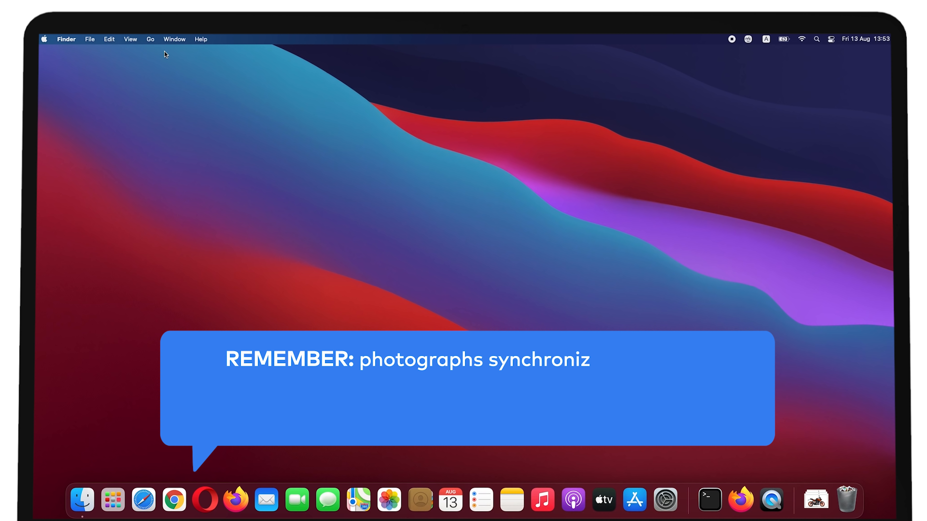
Go to the Applications folder in Finder and pick out the Photos app.
left_click(150, 40)
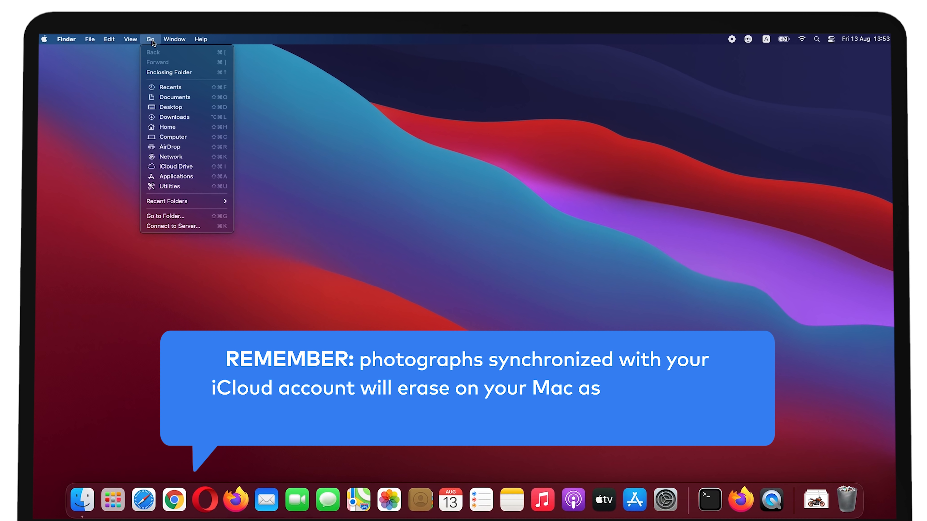
mouse_move(176, 166)
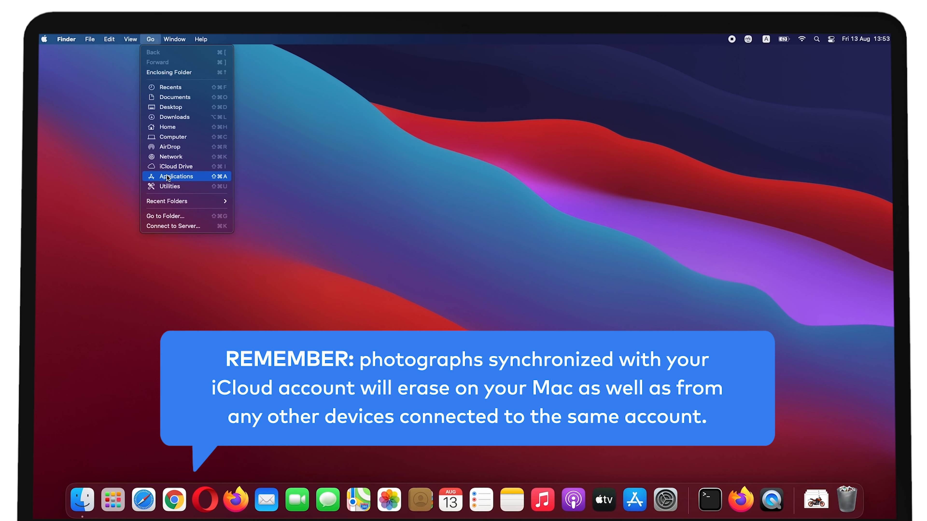
left_click(176, 175)
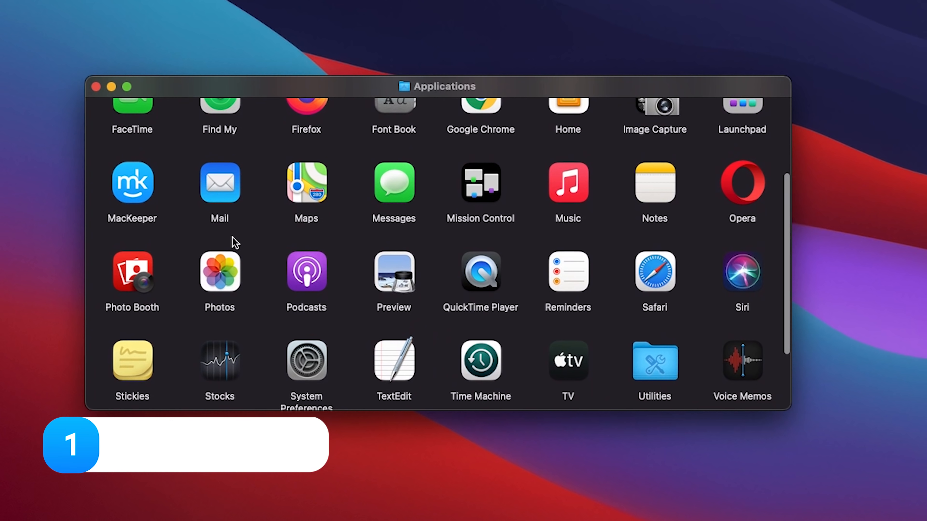
left_click(219, 271)
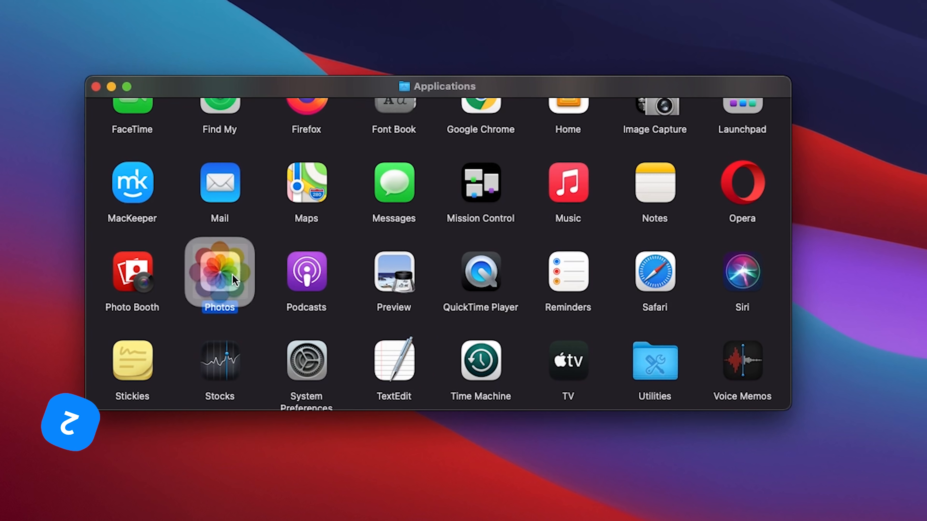
Launch Photos and delete the 15 mountain lake pictures from 13 Aug 2021, confirming the deletion.
double_click(218, 272)
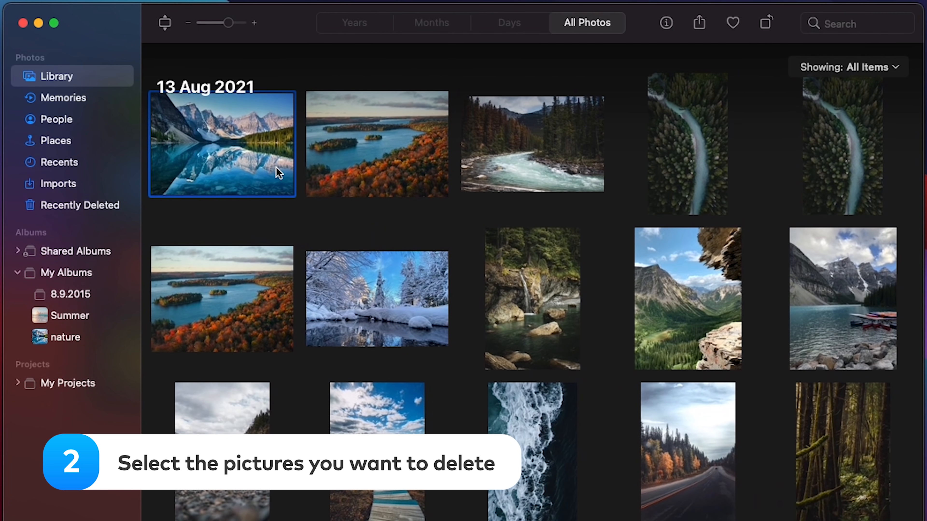
left_click(531, 144)
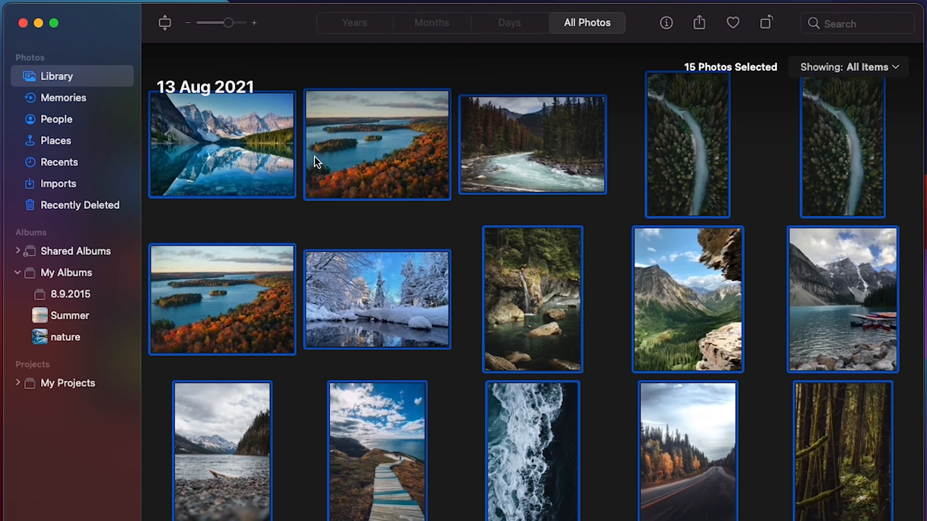
right_click(377, 145)
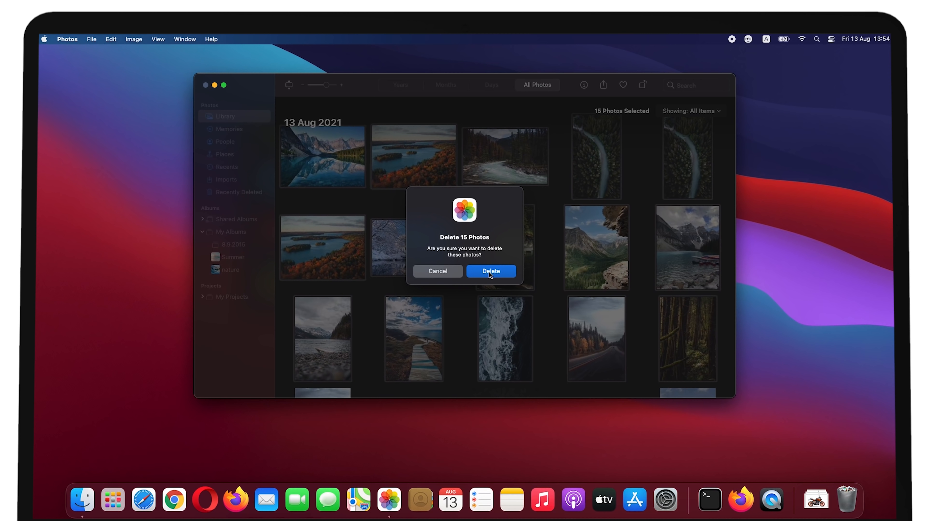
left_click(490, 270)
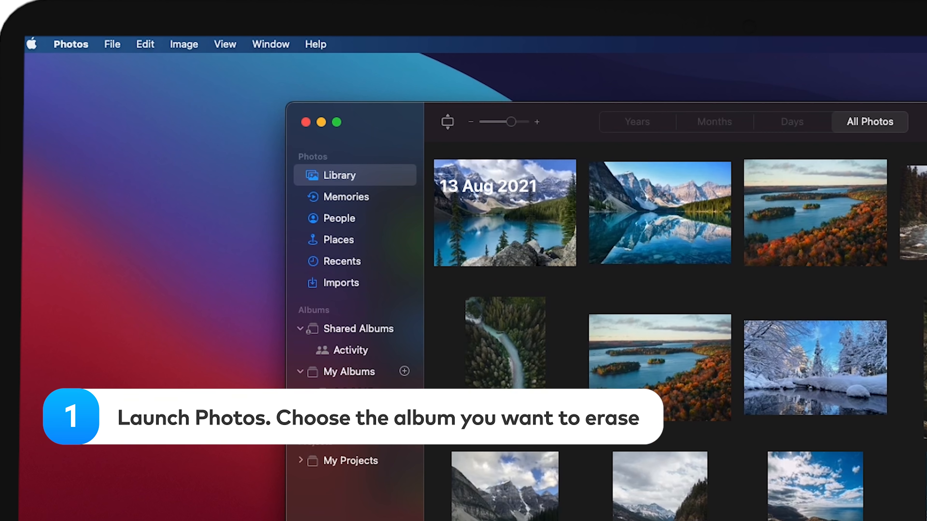
Delete the 8.9.2015 album from the sidebar, leaving nature as the only album.
right_click(355, 393)
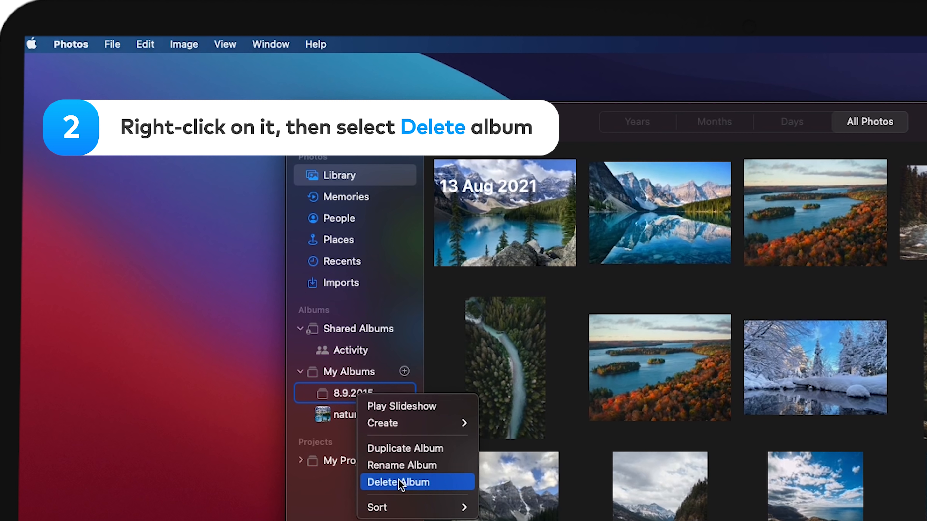
left_click(398, 481)
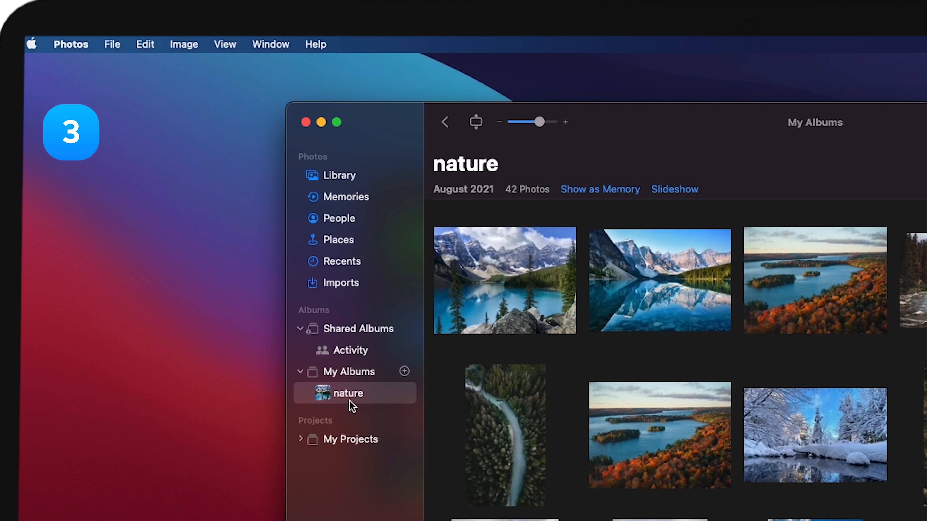
right_click(349, 393)
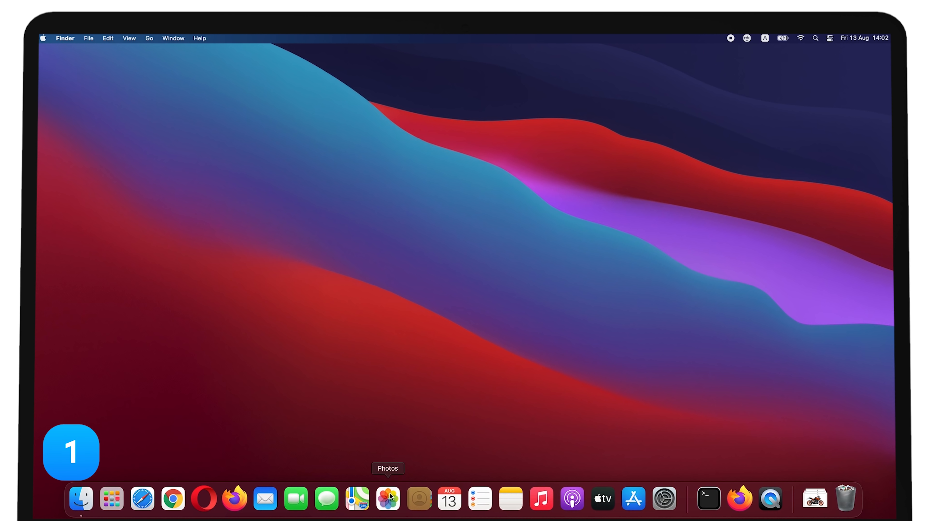
Launch Photos from the Dock, select every photo and delete all 28.
left_click(387, 498)
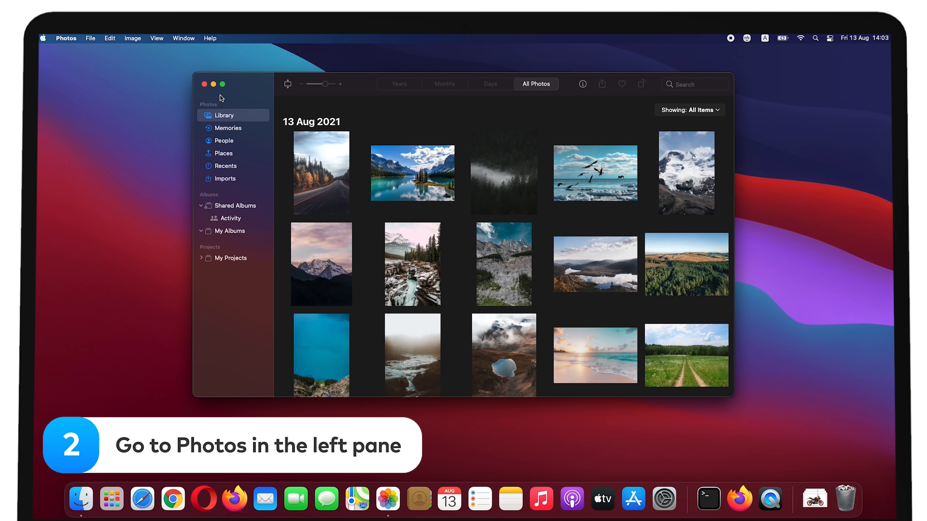
key("cmd+a")
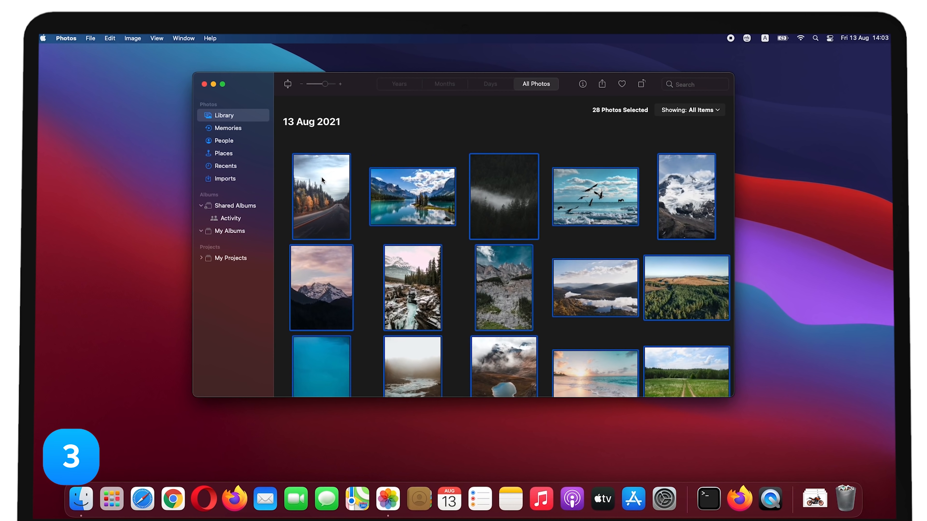
key("cmd+a")
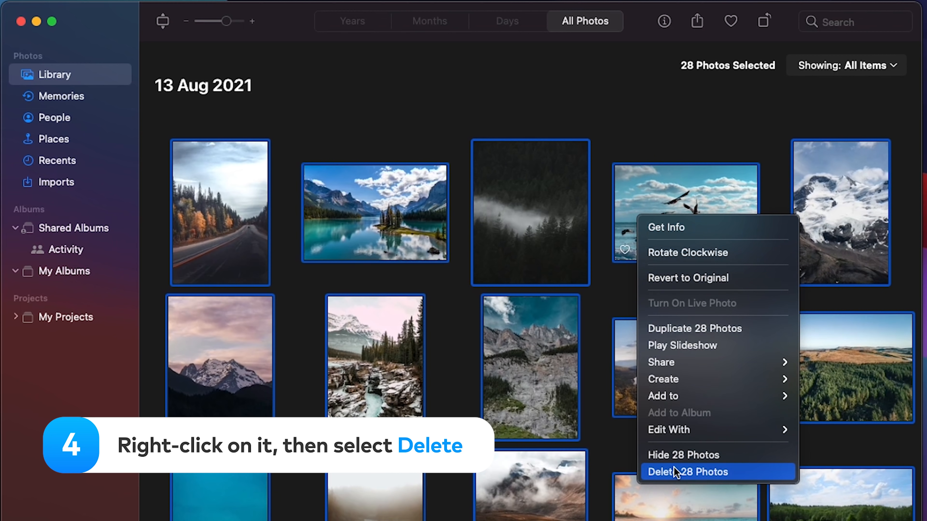
left_click(687, 472)
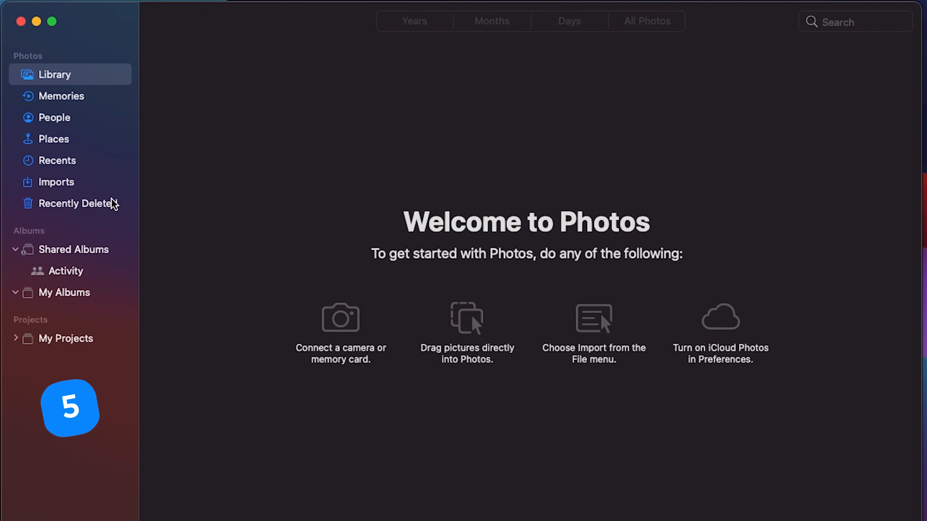
Permanently delete all 28 photos in Recently Deleted, confirming the removal.
left_click(77, 204)
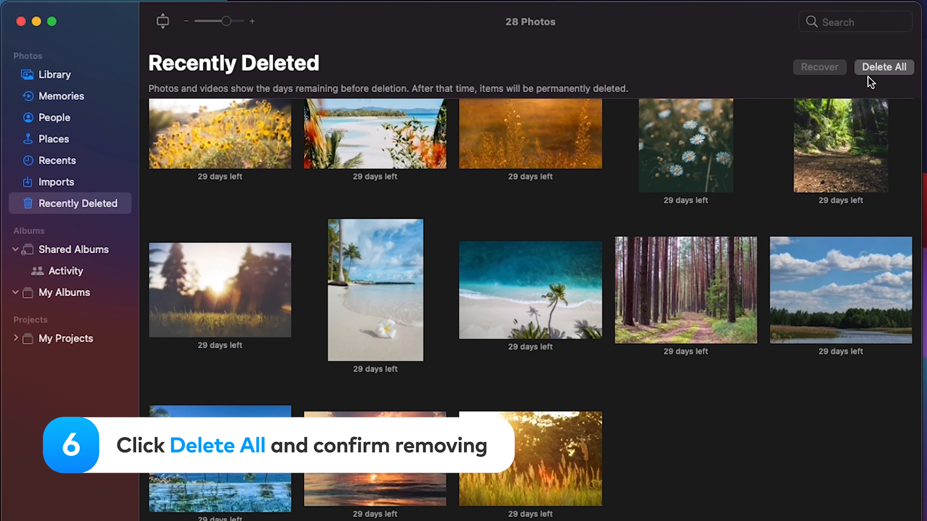
left_click(883, 67)
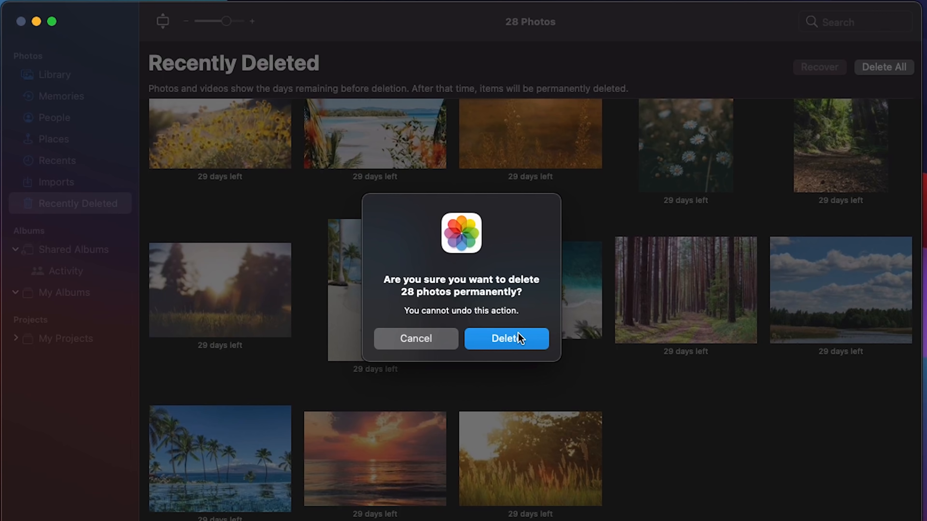
left_click(506, 339)
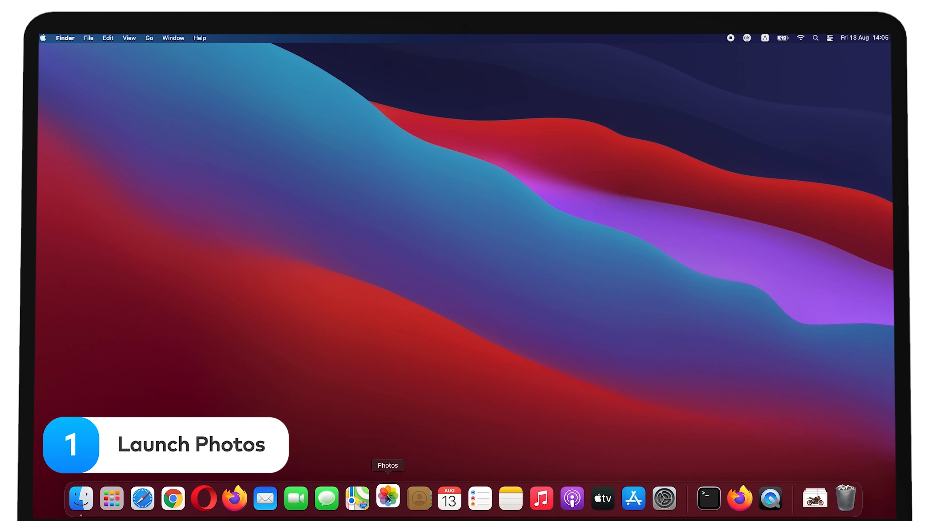
Recover the 27 photos from Recently Deleted into the library, then launch MacKeeper.
left_click(387, 498)
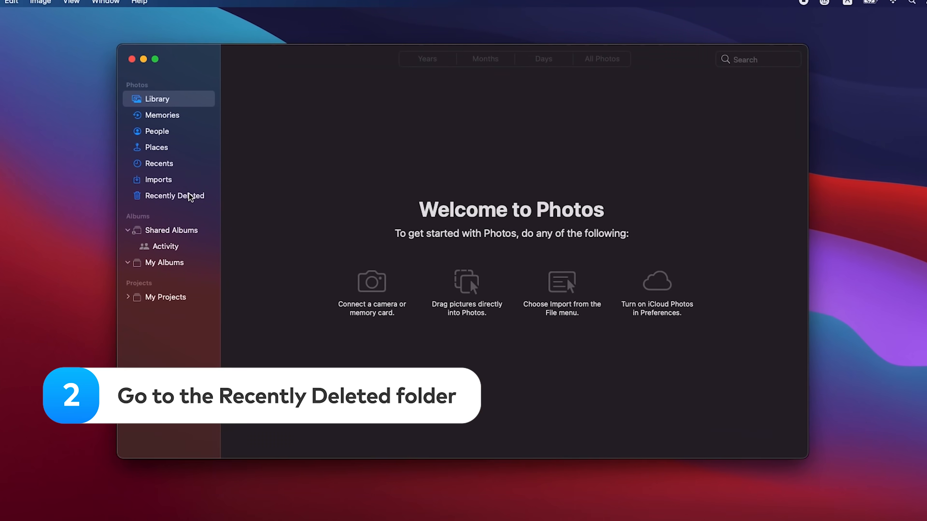
left_click(174, 196)
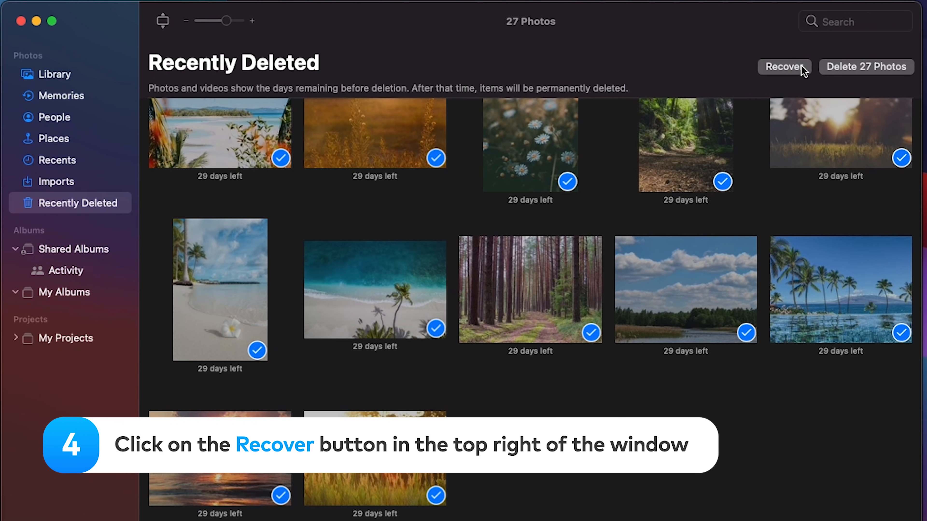
left_click(784, 66)
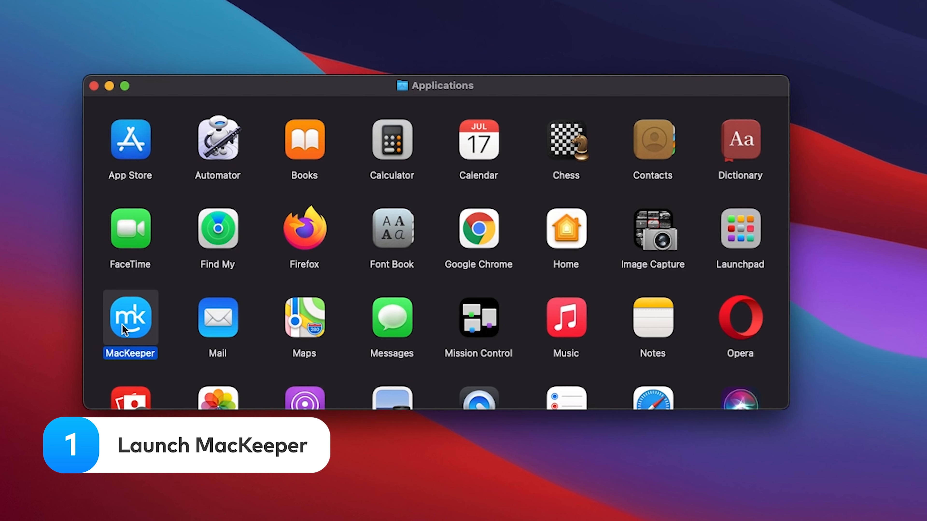
double_click(130, 317)
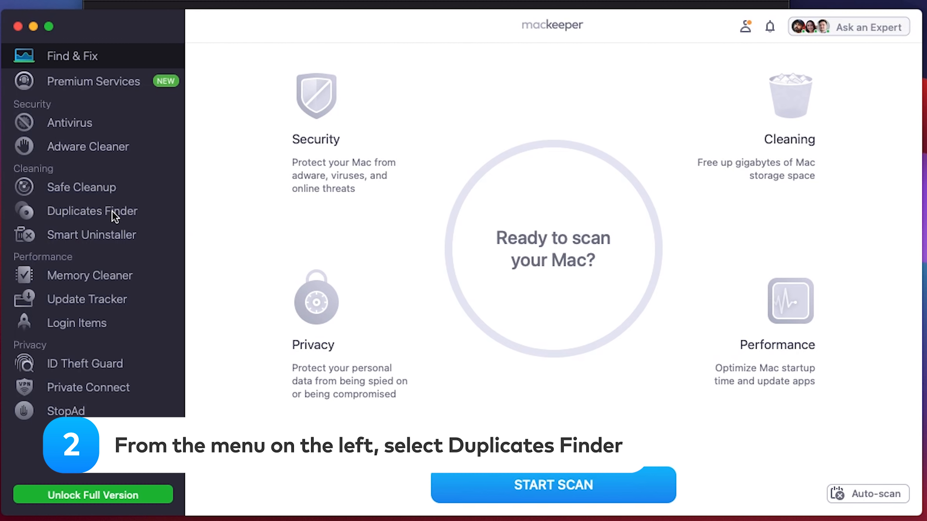
Start a Duplicates Finder scan of the Mac in MacKeeper.
left_click(92, 211)
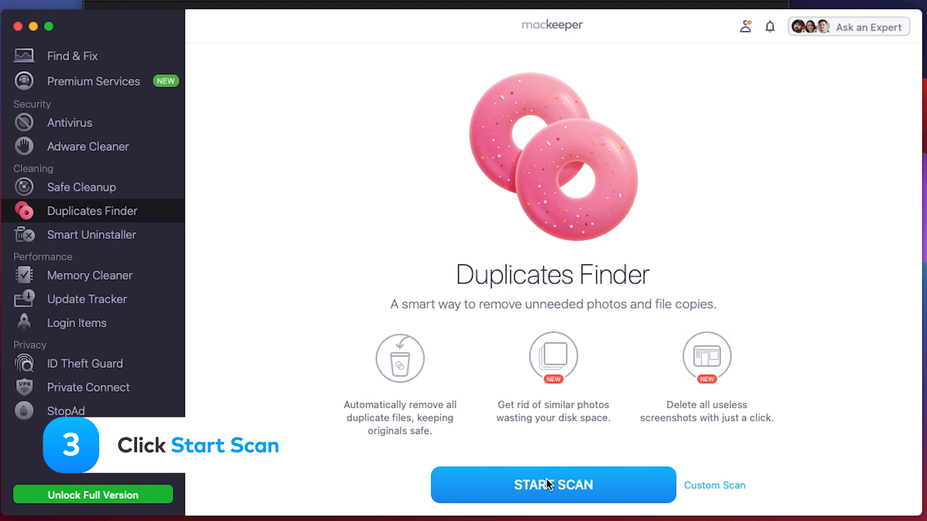
left_click(553, 485)
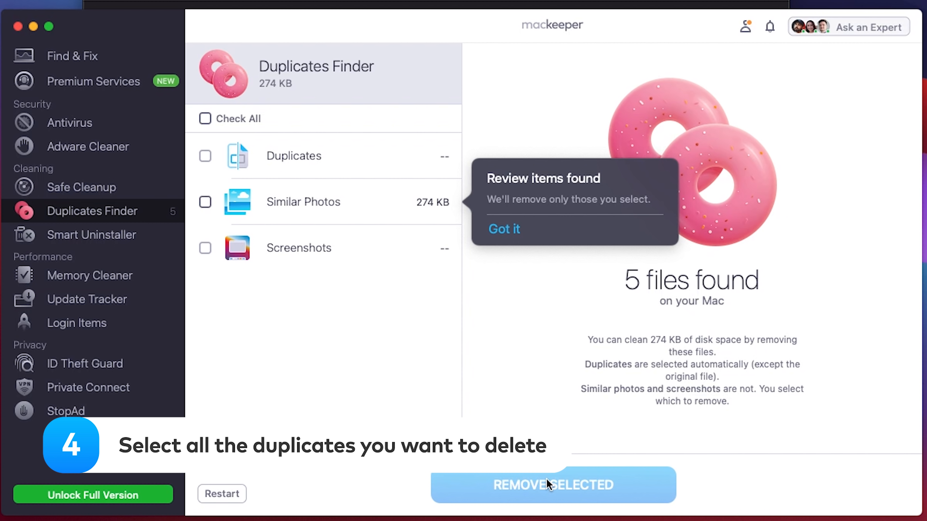
Mark Similar Photos (274 KB) and remove the selected files.
left_click(205, 119)
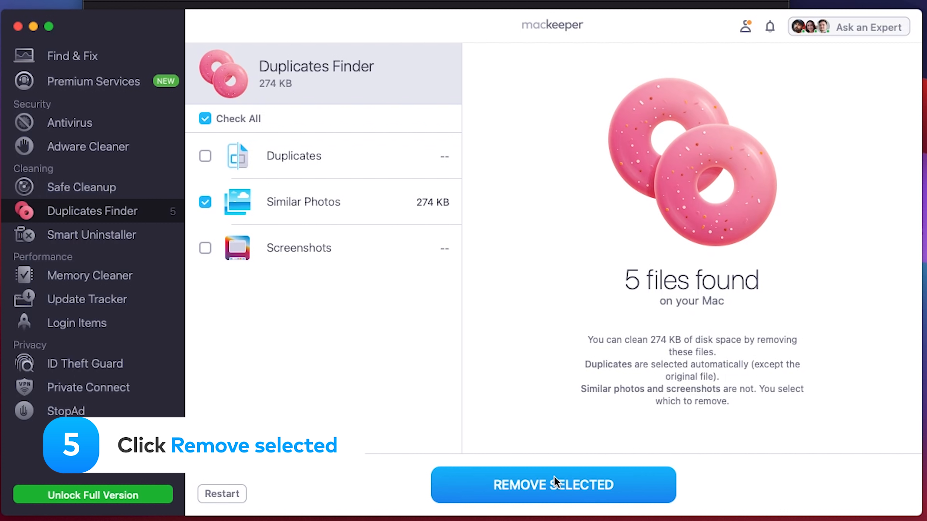
left_click(553, 485)
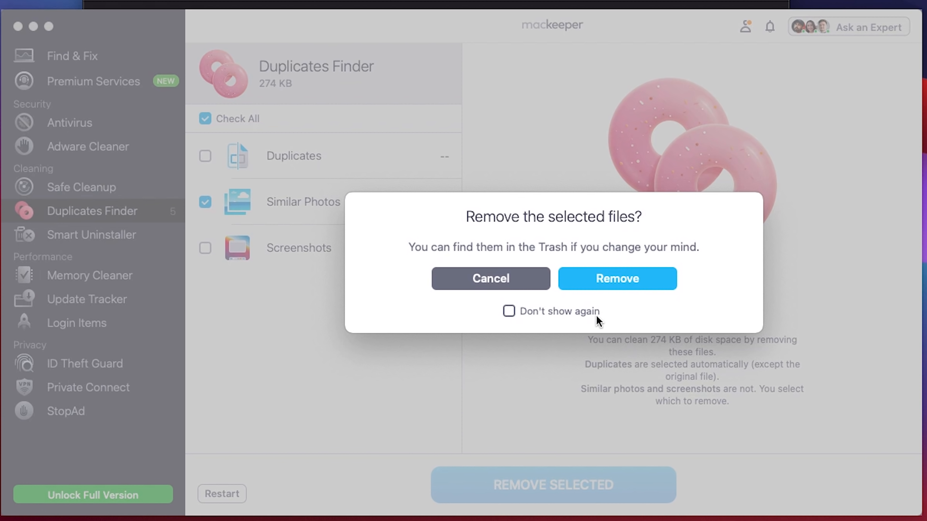